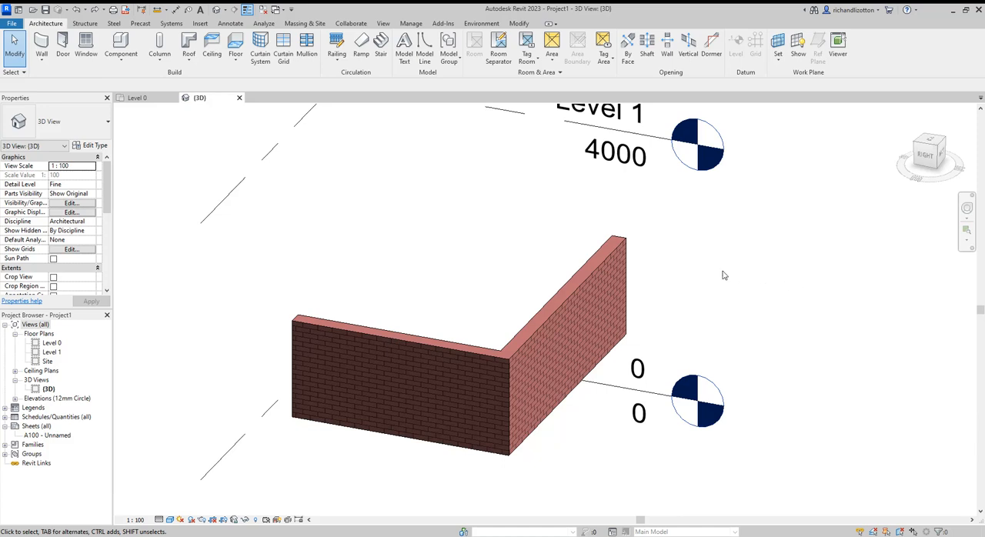
mouse_move(605, 248)
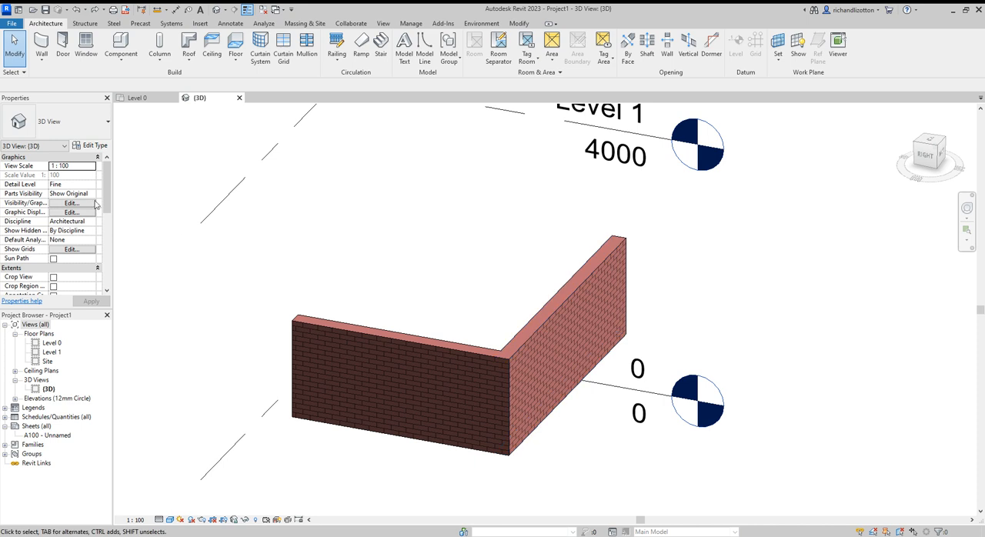
- Select both segments of the L-shaped brick wall in the 3D view
click(562, 318)
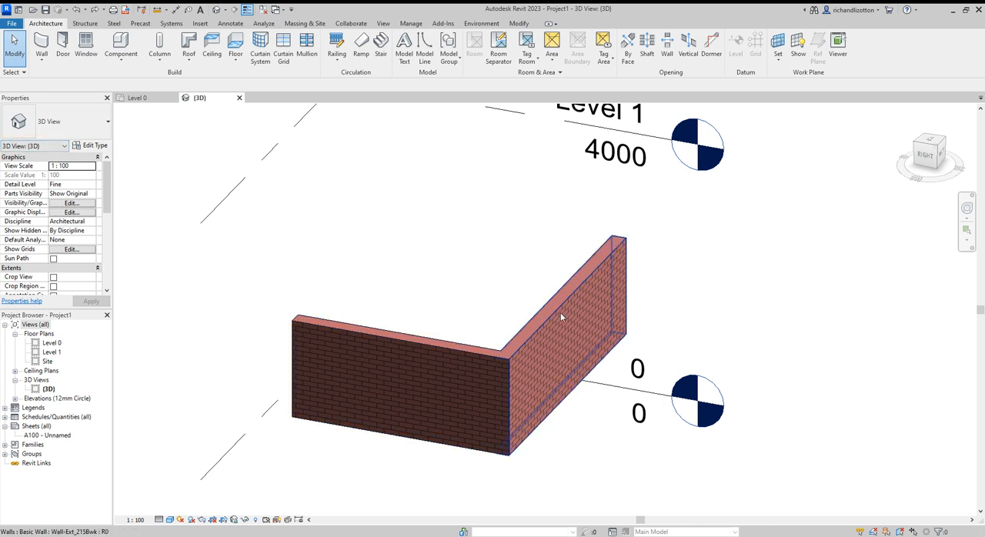
click(562, 316)
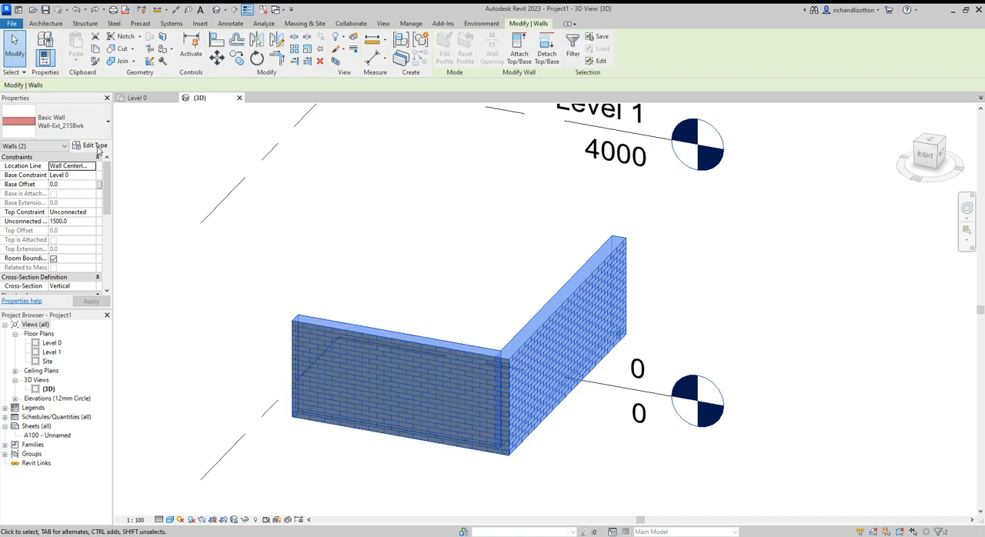
- Duplicate the wall type as 'Wall-Ext_215Bwk with coping' via Edit Type
click(93, 144)
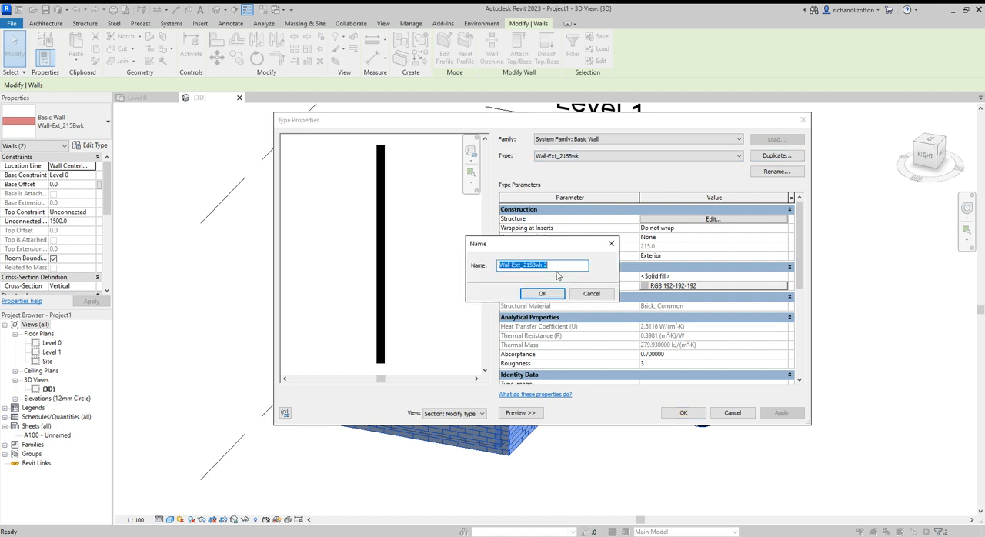
click(542, 264)
text(with coping)
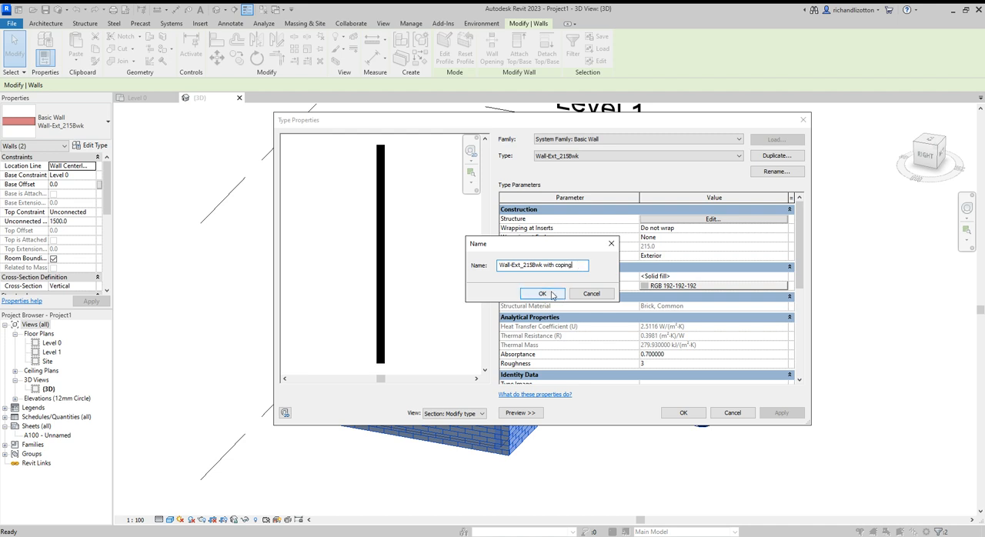
click(542, 293)
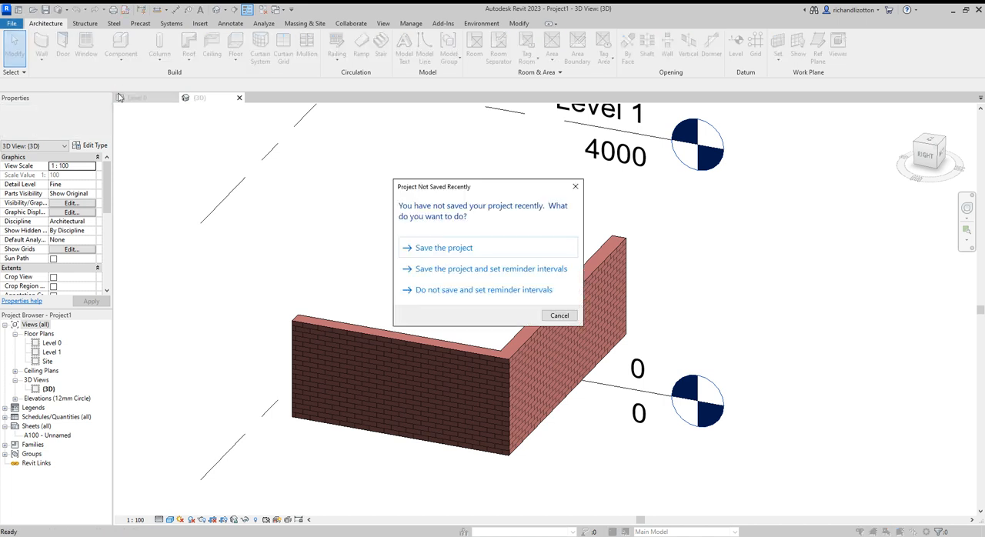
- Dismiss the save reminder and start a new family from the Metric Profile.rft template
click(561, 315)
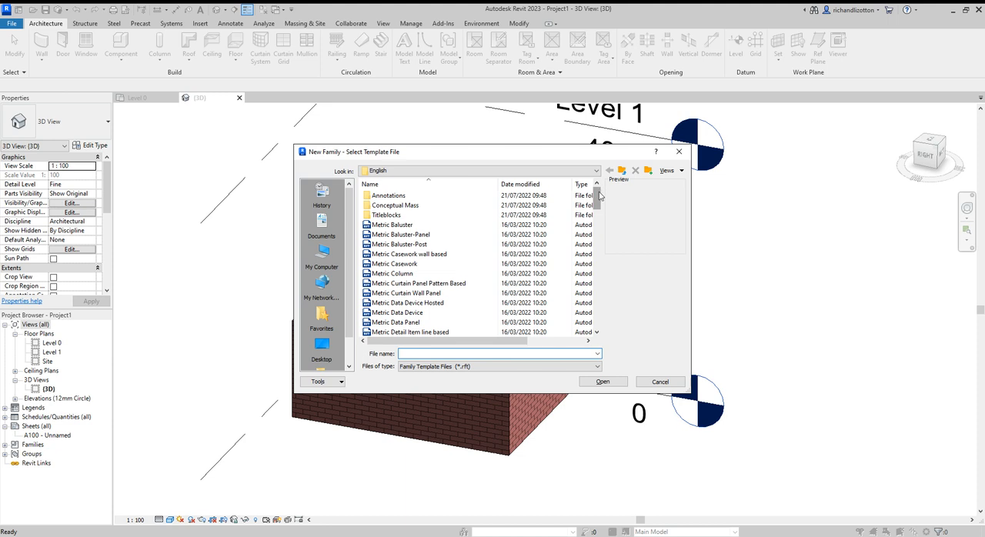
scroll(down, 3)
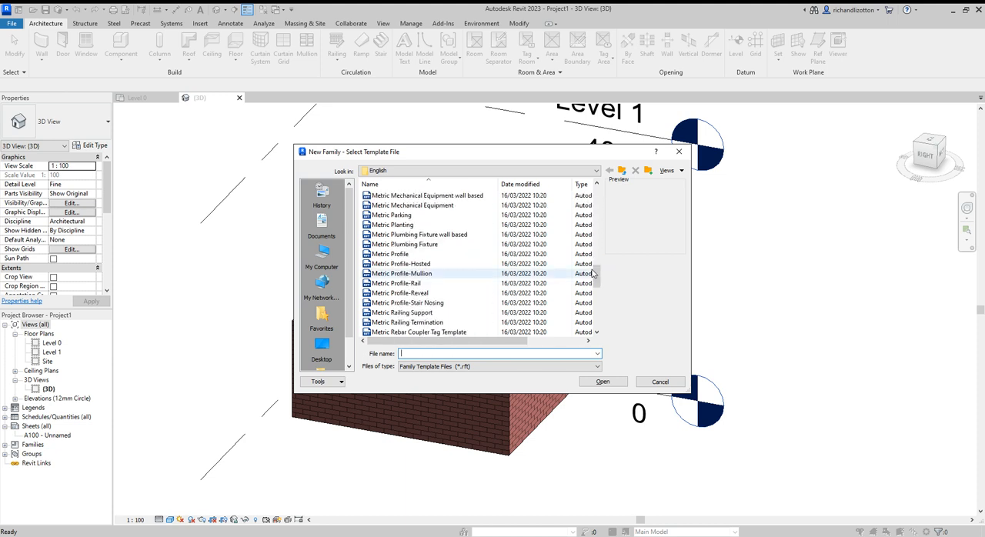
click(394, 254)
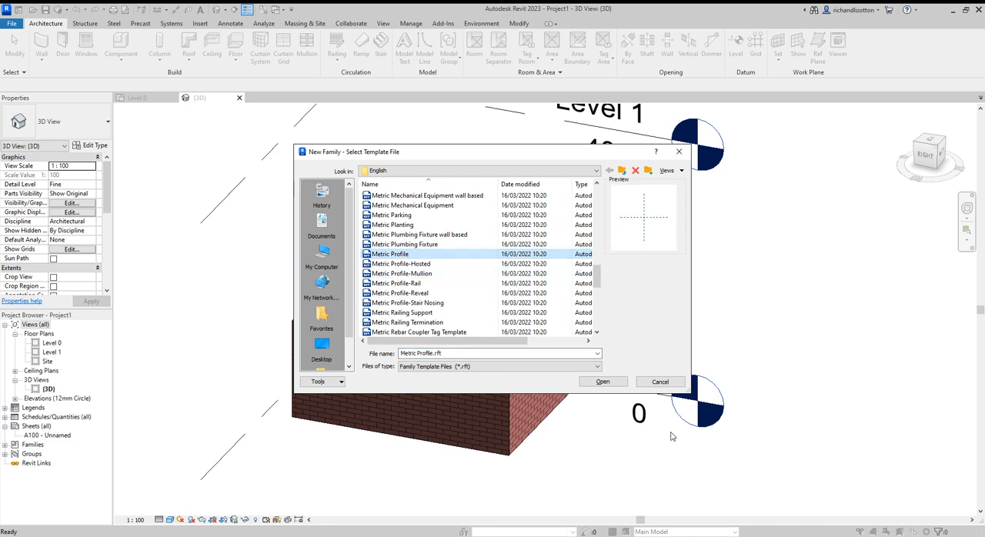
click(603, 382)
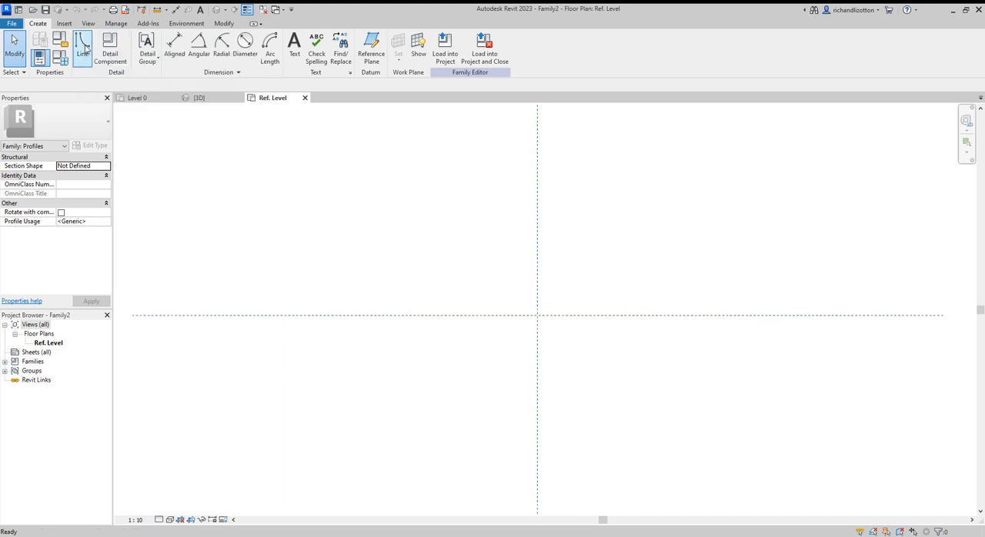
- Sketch the base ledge and vertical centre line with typed lengths 12, 3 and 2
click(82, 46)
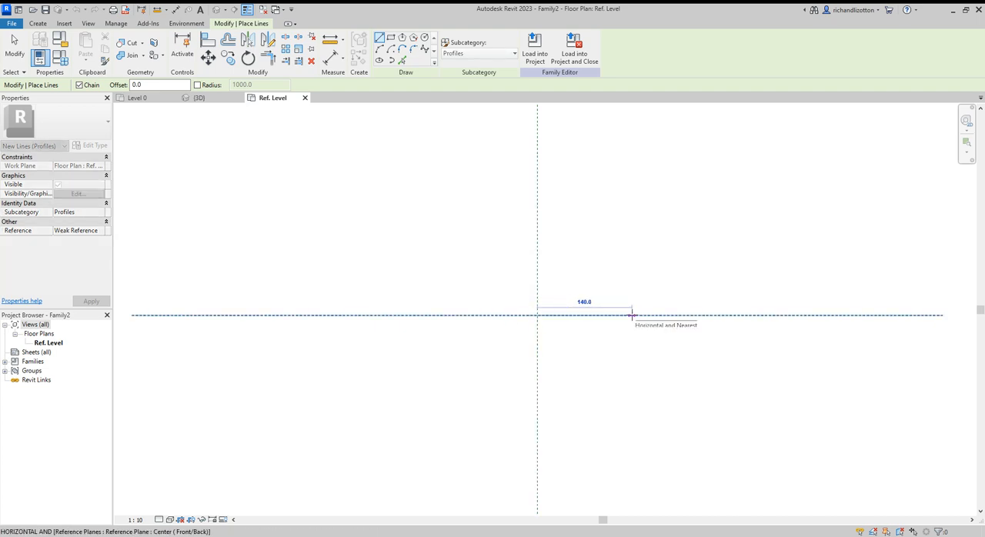
text(12)
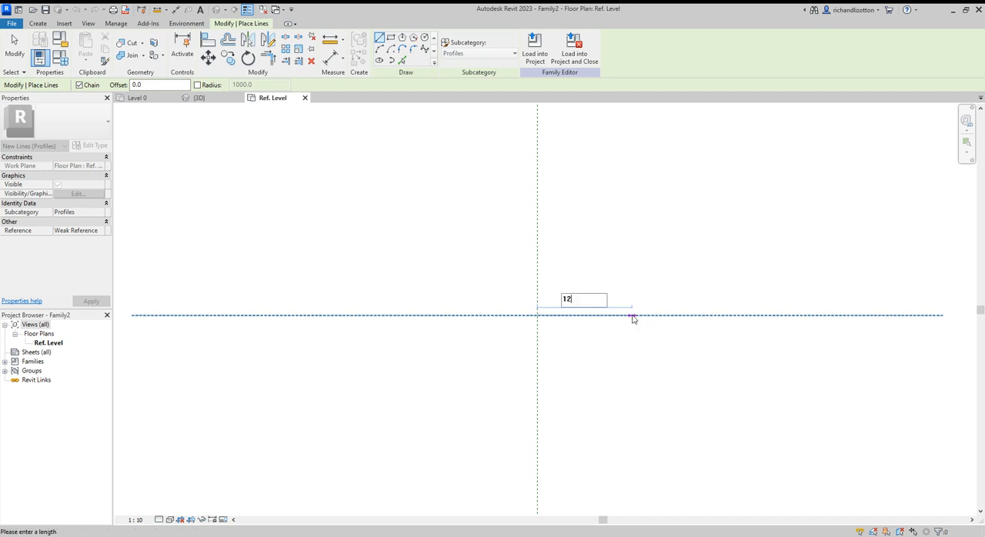
text(3)
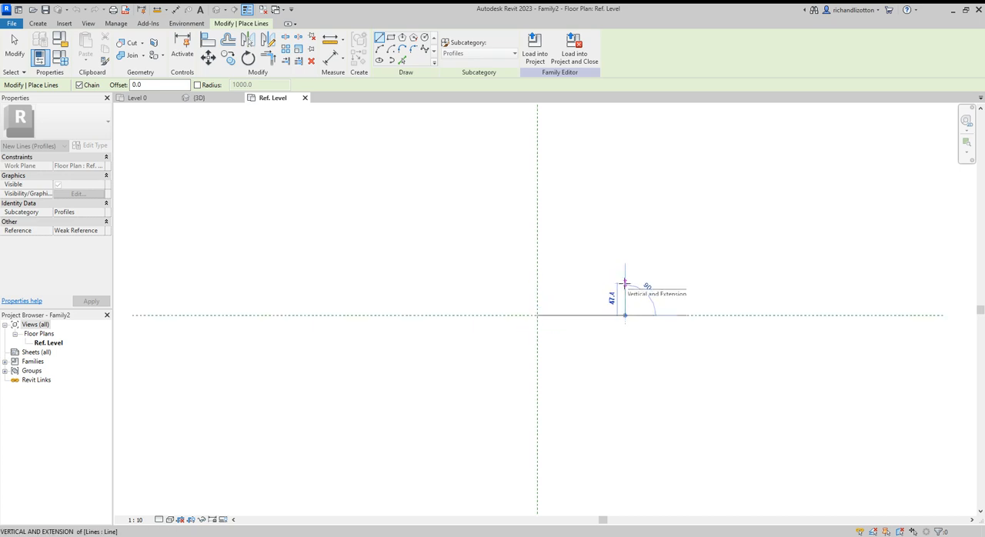
text(2)
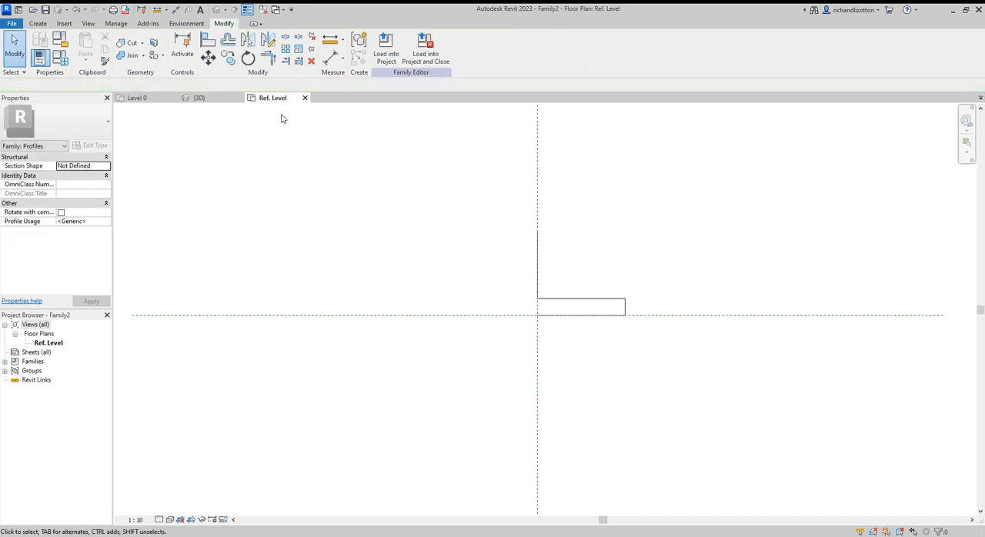
- Round the ledge end and draw the arc forming the right half of the bell coping
click(37, 23)
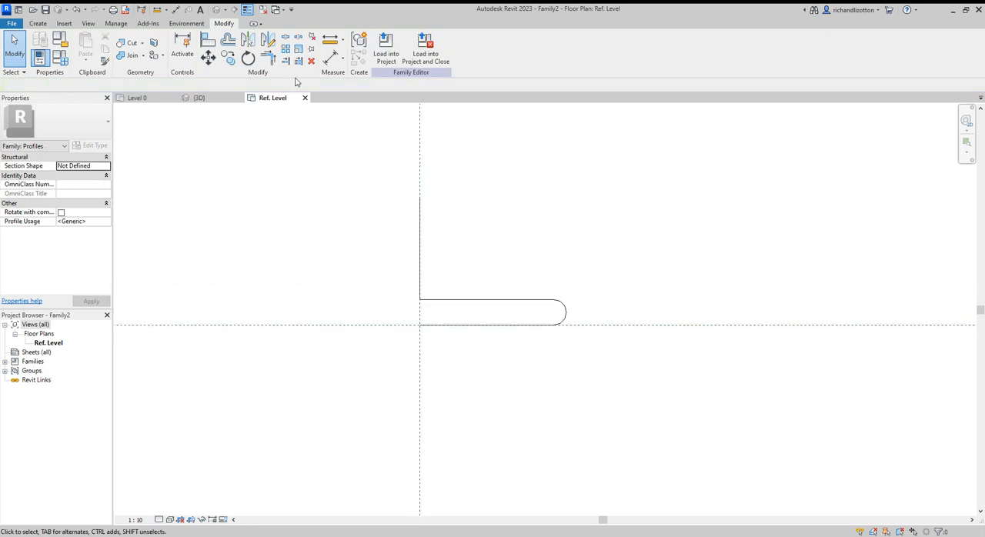
click(37, 23)
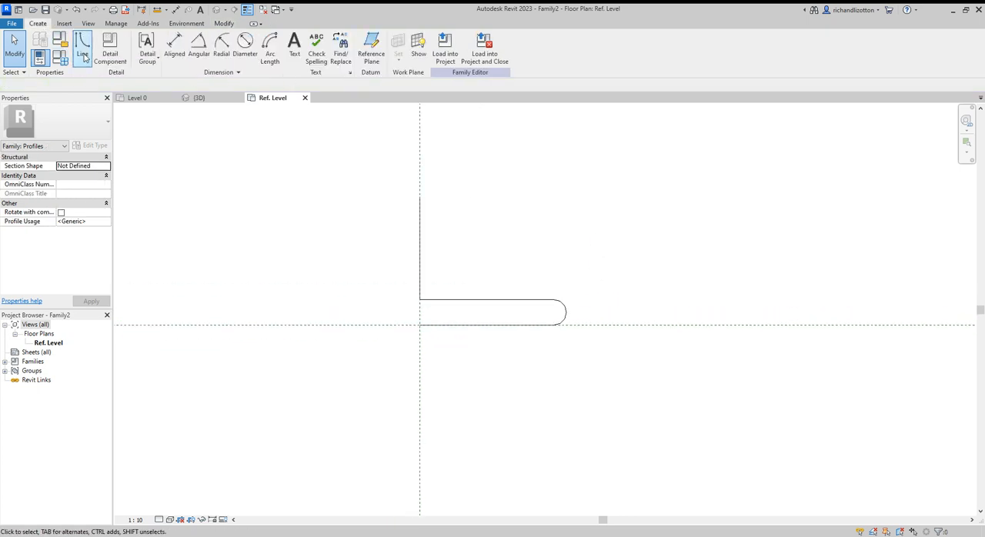
click(82, 46)
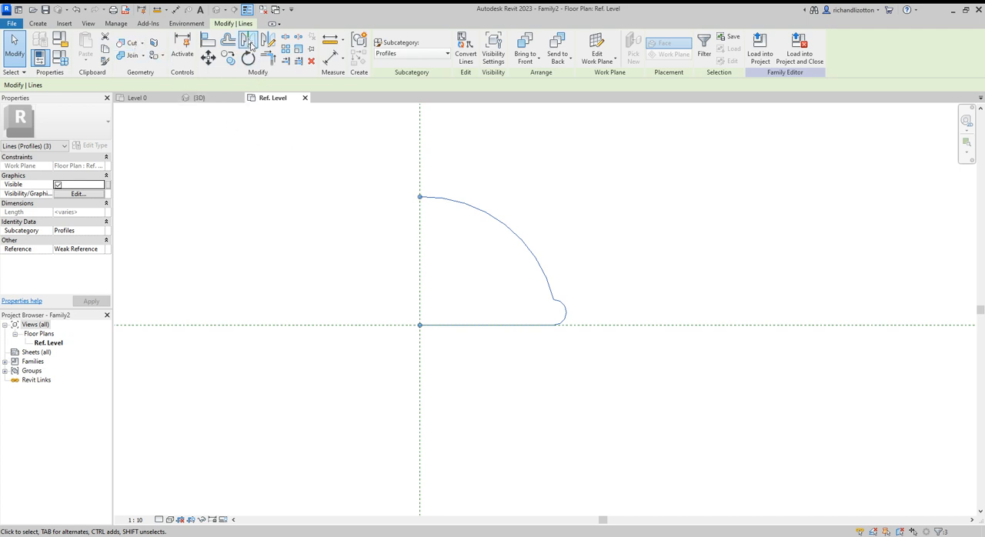
- Mirror the half profile across the centre axis into a full symmetrical bell shape
click(249, 39)
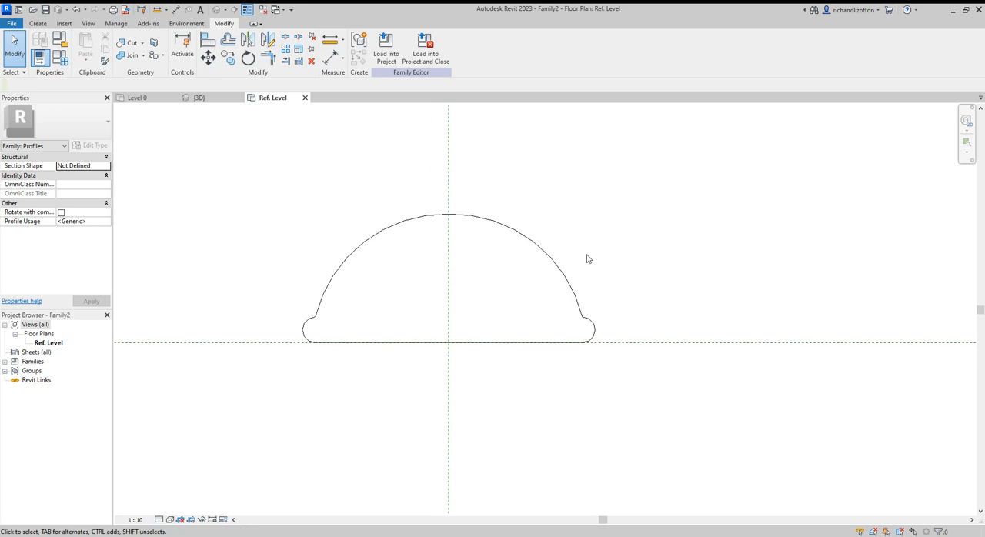
mouse_move(259, 209)
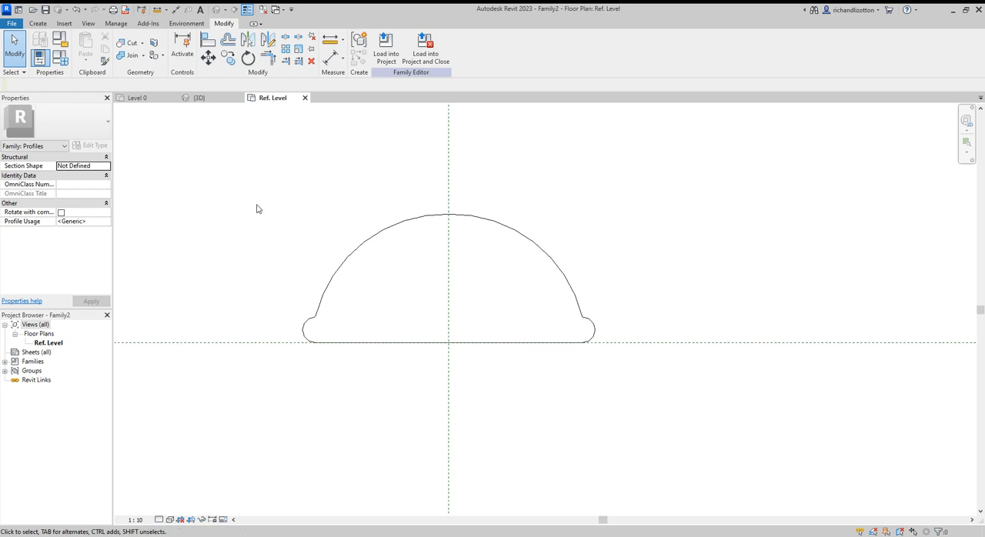
mouse_move(43, 80)
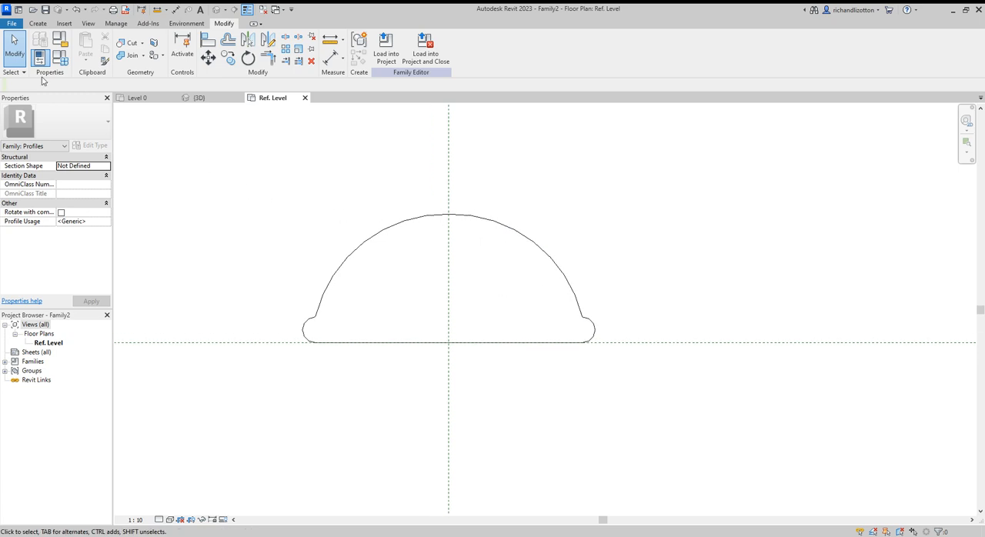
mouse_move(12, 23)
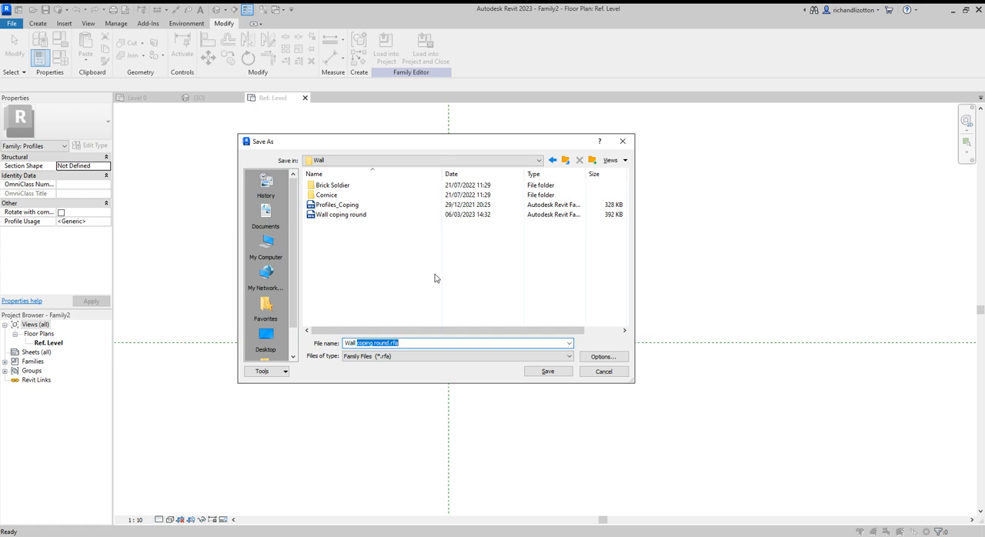
- Save the profile family as 'Wall coping bell' in the Wall folder
text(Wall coping bell)
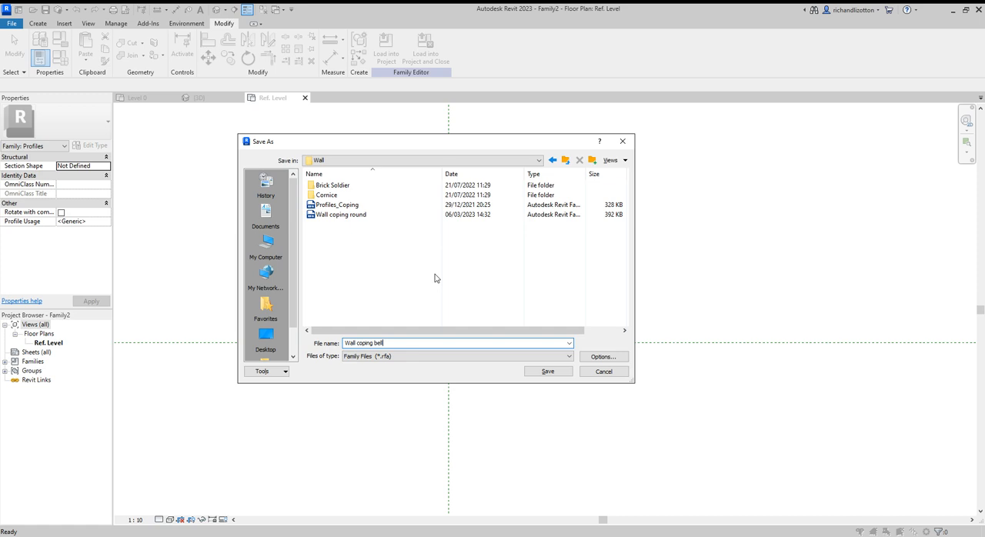
click(548, 371)
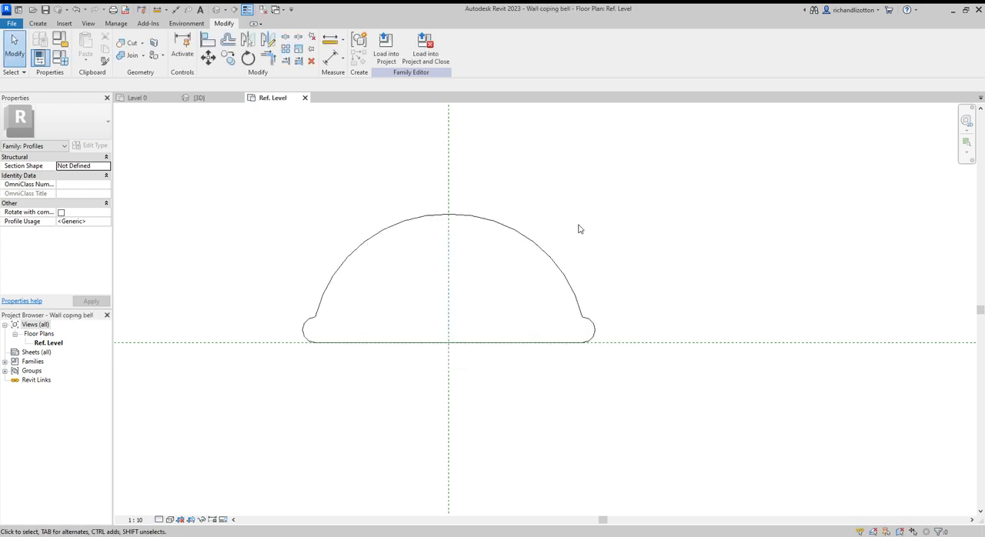
mouse_move(345, 172)
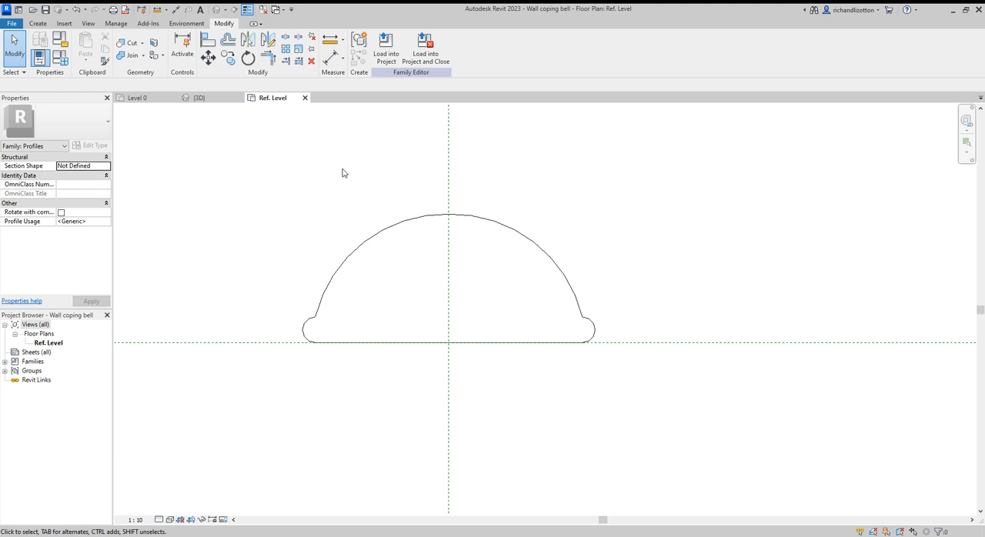
mouse_move(388, 74)
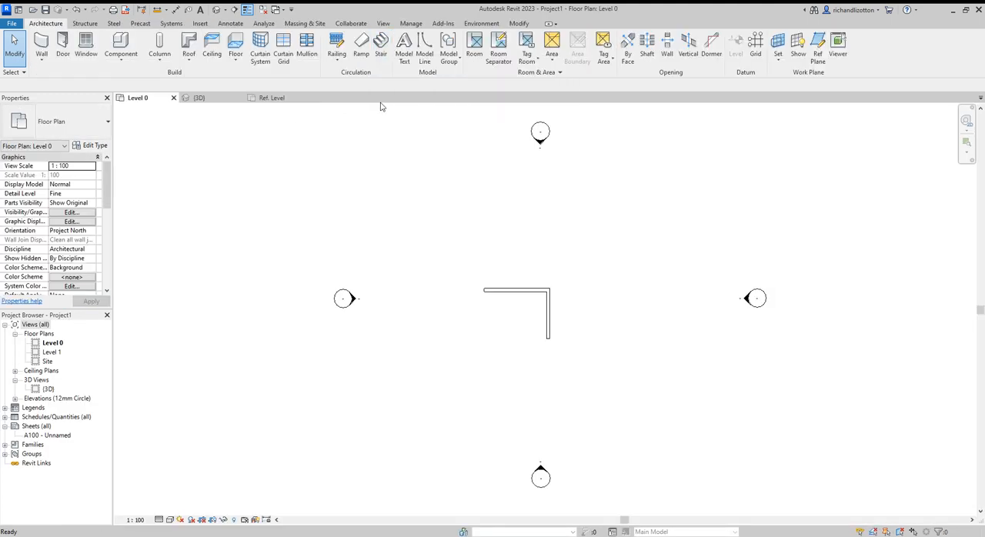
- Return to the project 3D view and set both walls to Basic Wall: Wall-Ext_215Bvk
click(199, 98)
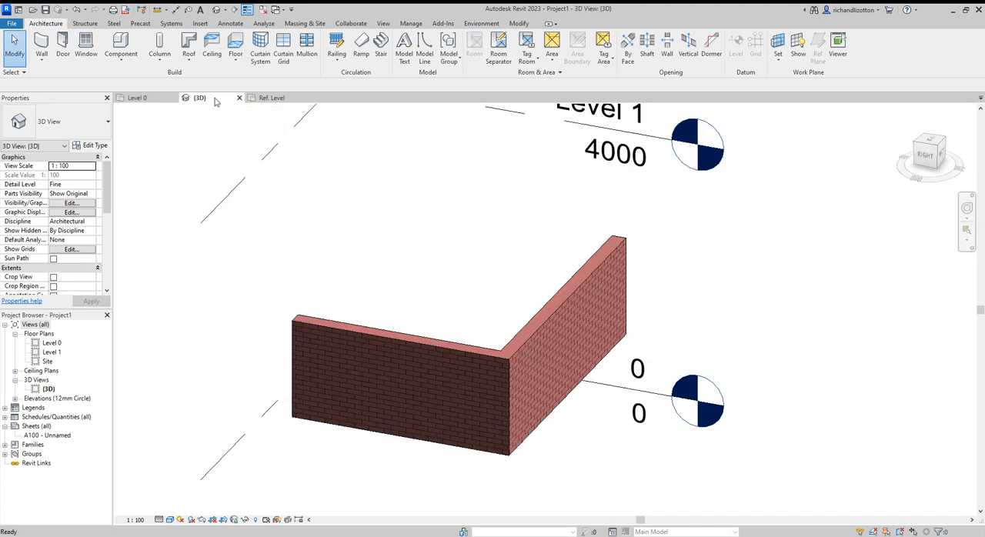
mouse_move(475, 360)
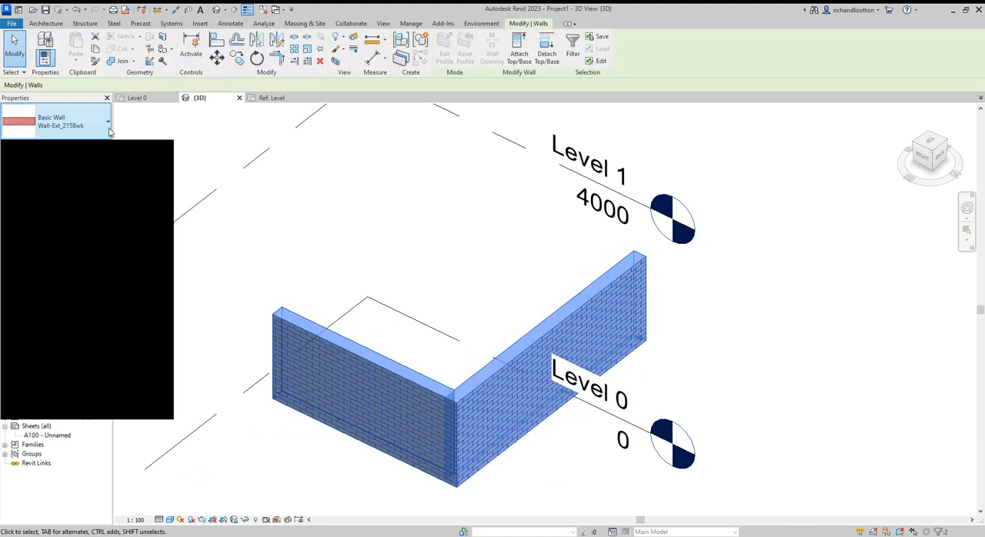
click(108, 120)
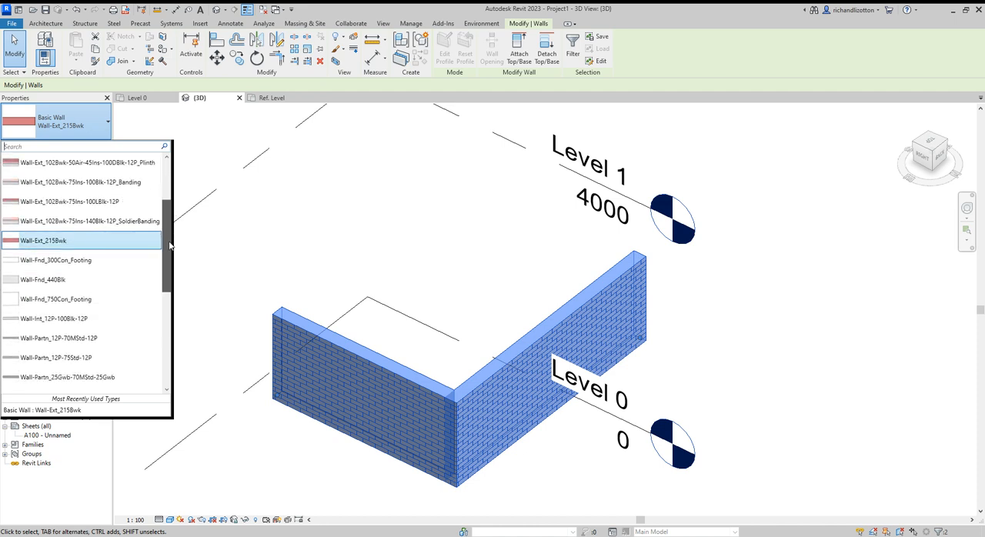
scroll(down, 3)
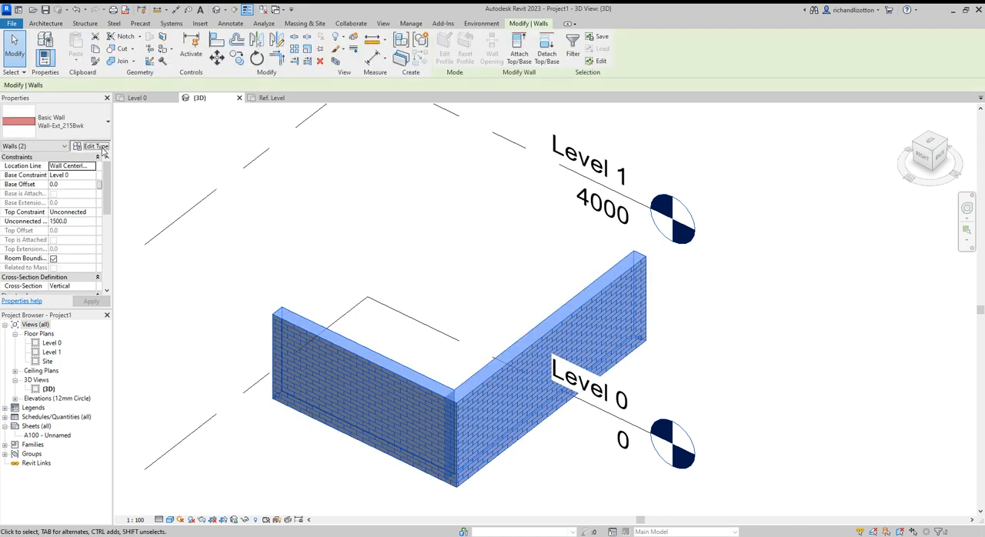
- Duplicate the type as 'Wall-Ext_215Bvk coping' and open its layer structure
click(776, 156)
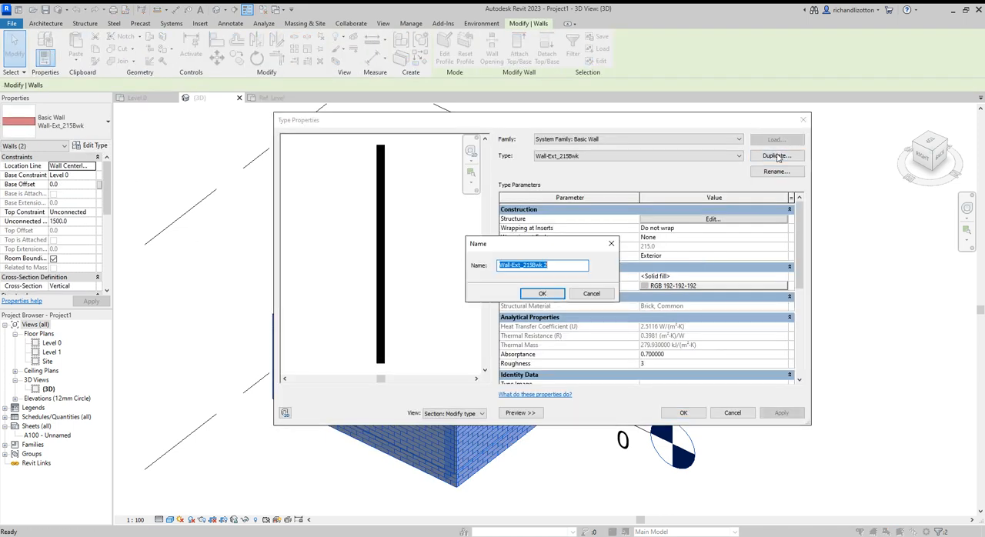
click(542, 265)
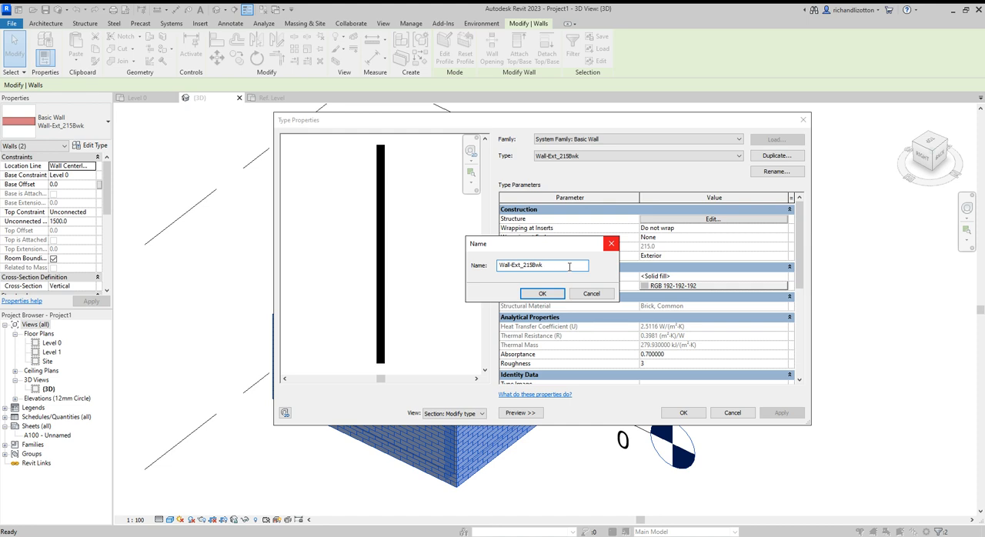
text(coping)
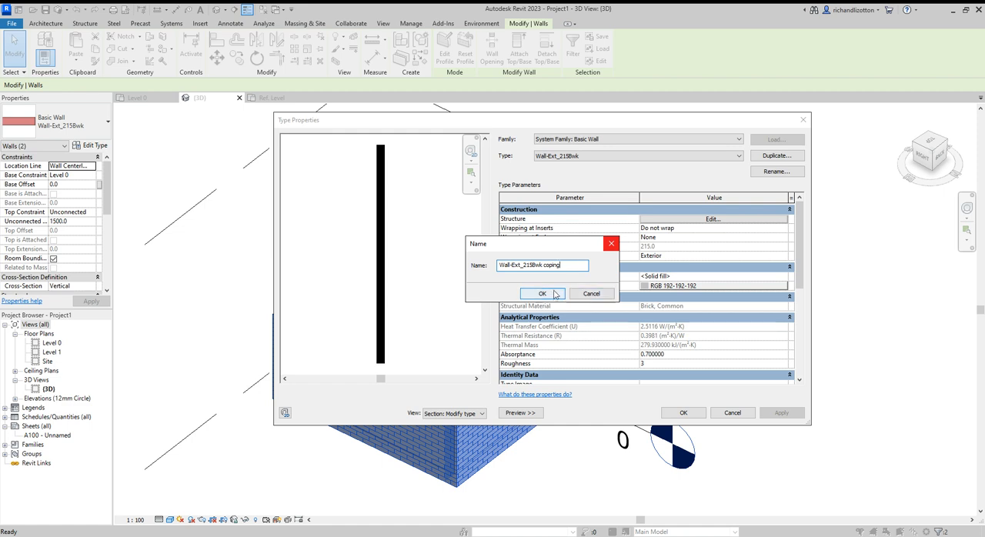
click(542, 293)
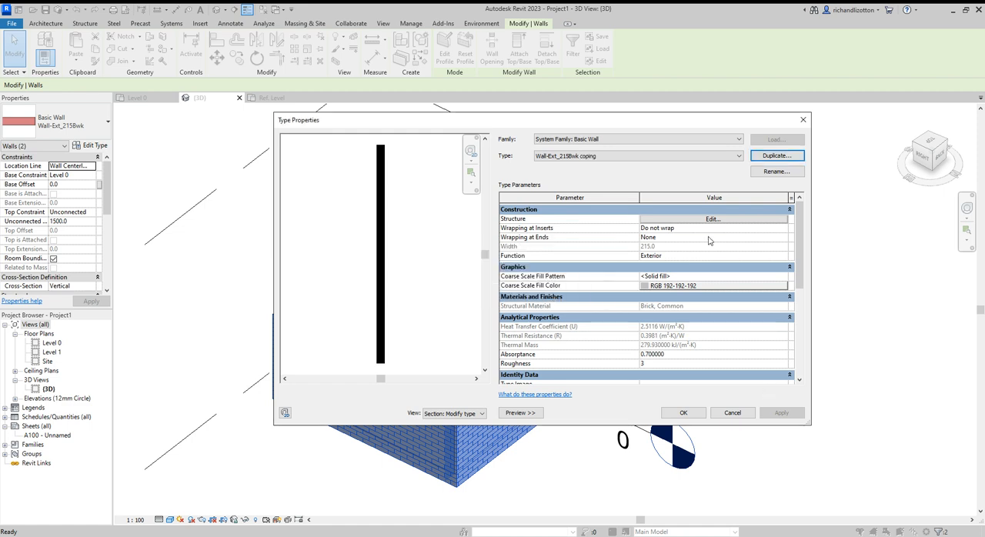
click(711, 218)
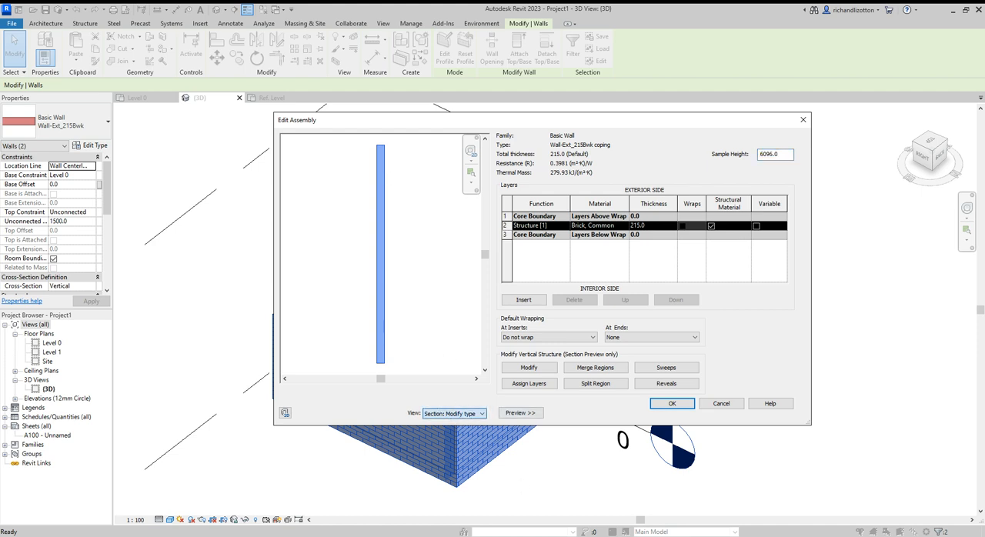
mouse_move(416, 204)
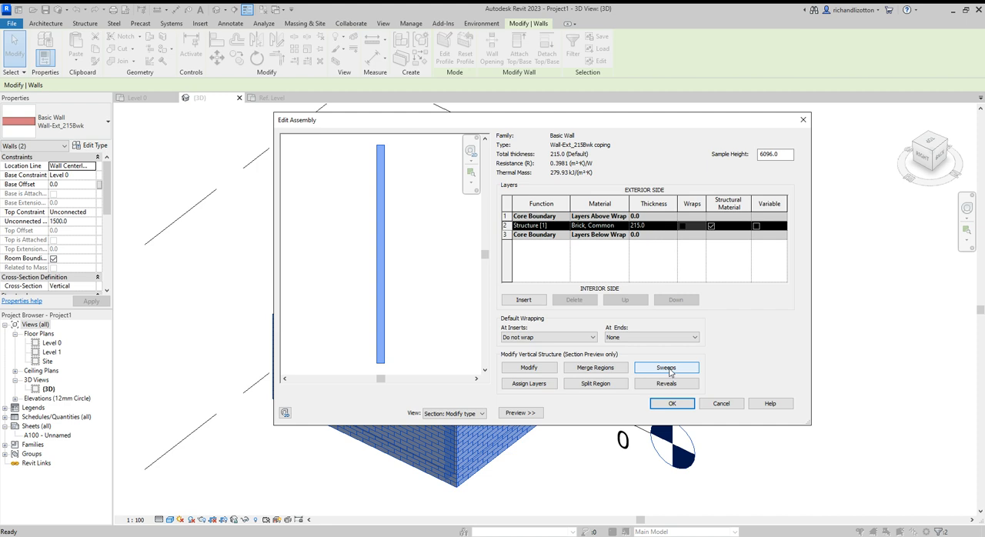
- Open the Sweeps list for the coping wall type's structure
click(665, 366)
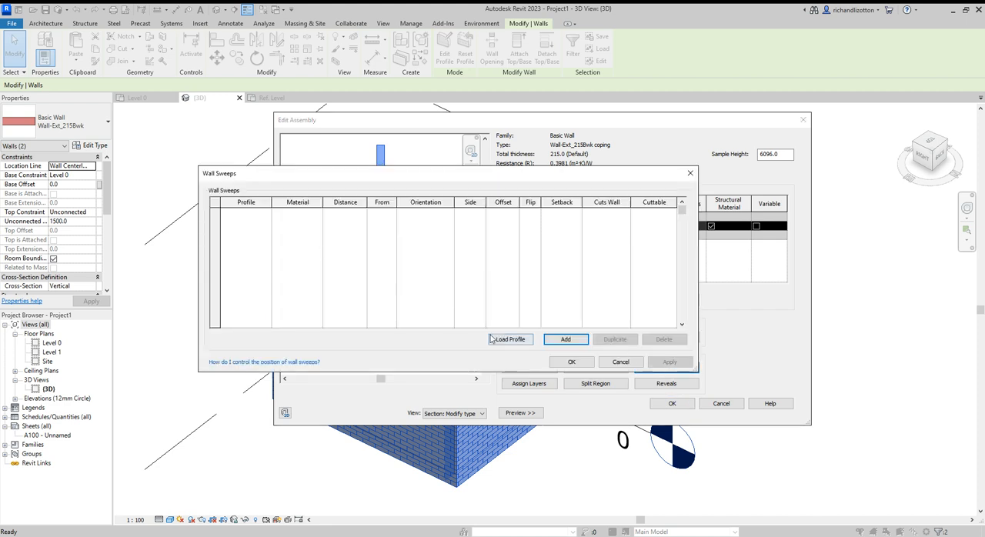
- Add a sweep using the Wall coping bell profile in Concrete, measured from Top
click(567, 338)
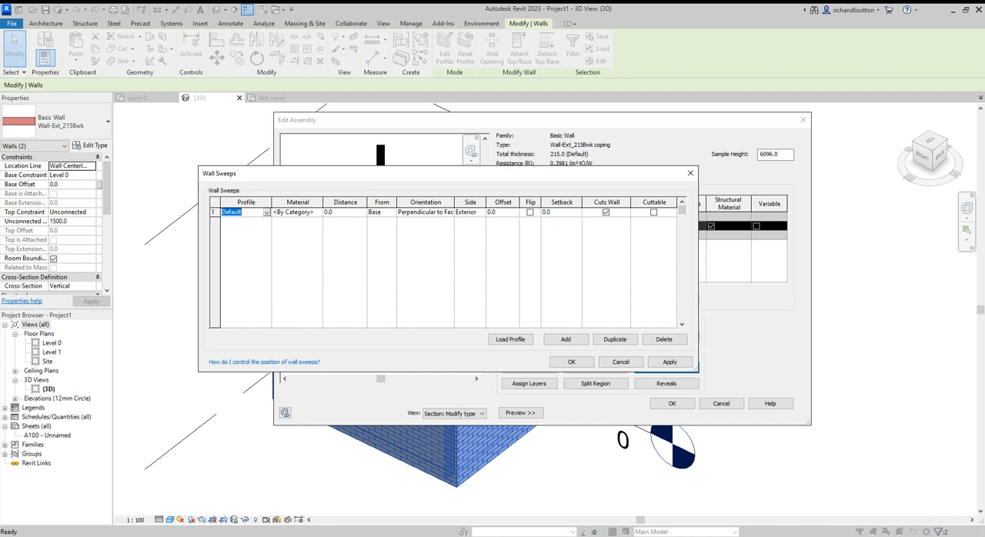
click(244, 212)
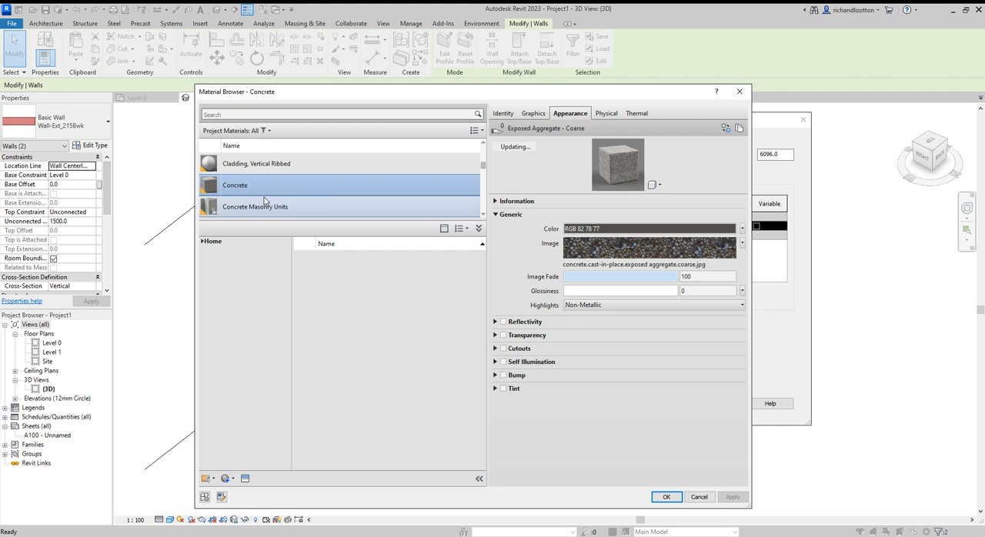
click(665, 495)
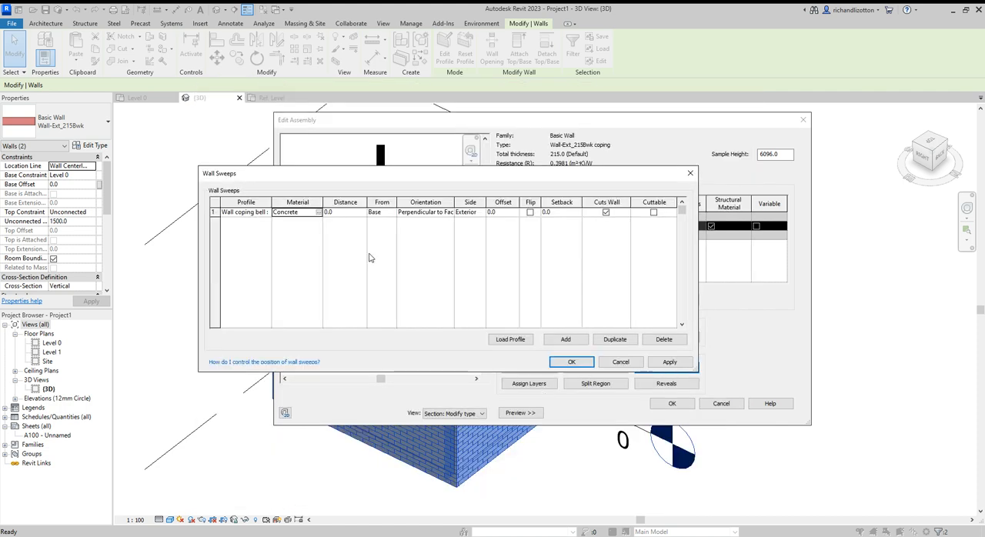
mouse_move(388, 216)
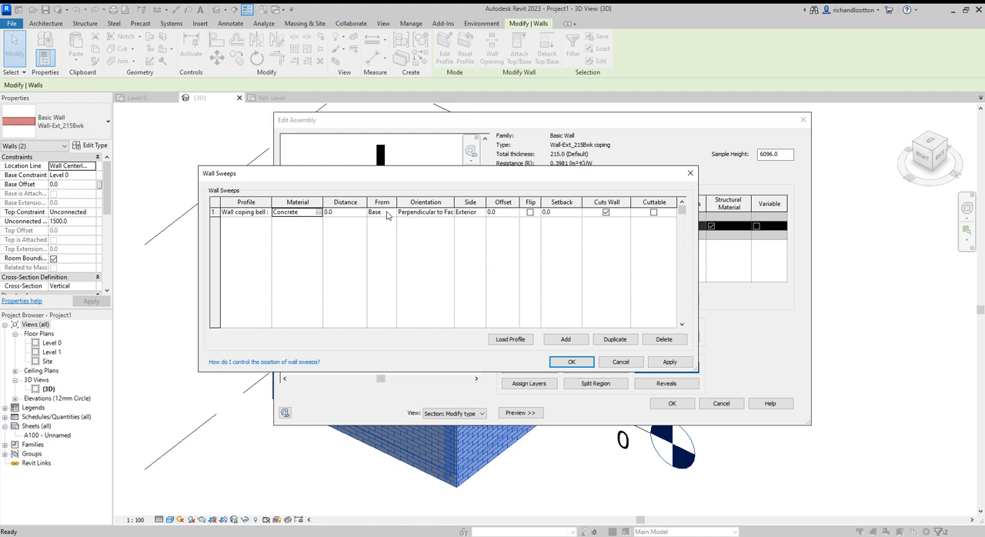
click(376, 213)
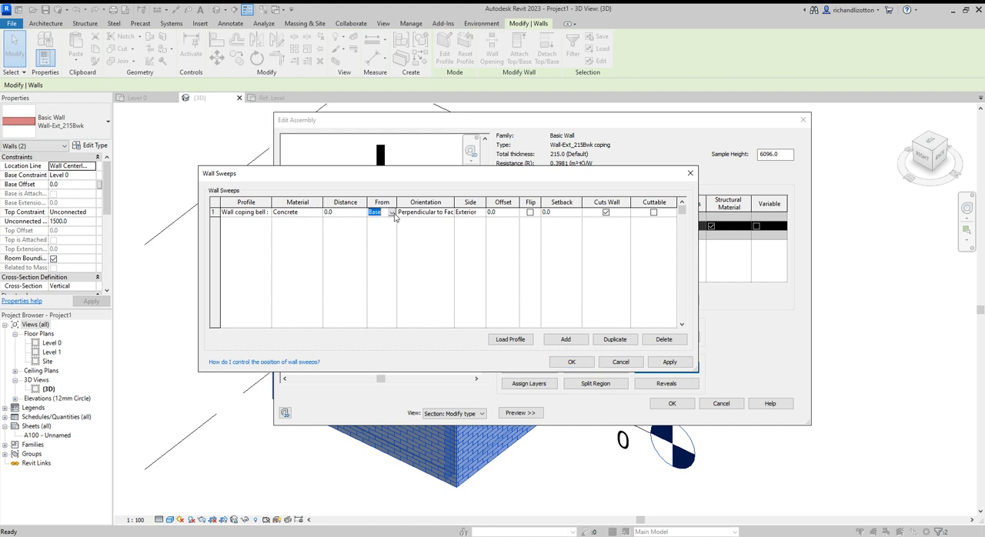
click(382, 213)
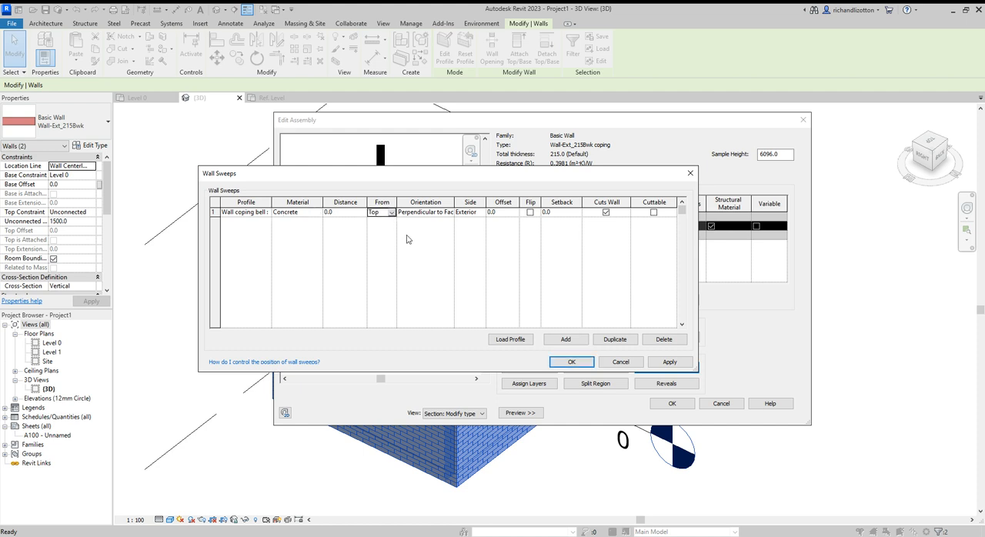
drag(219, 174, 234, 206)
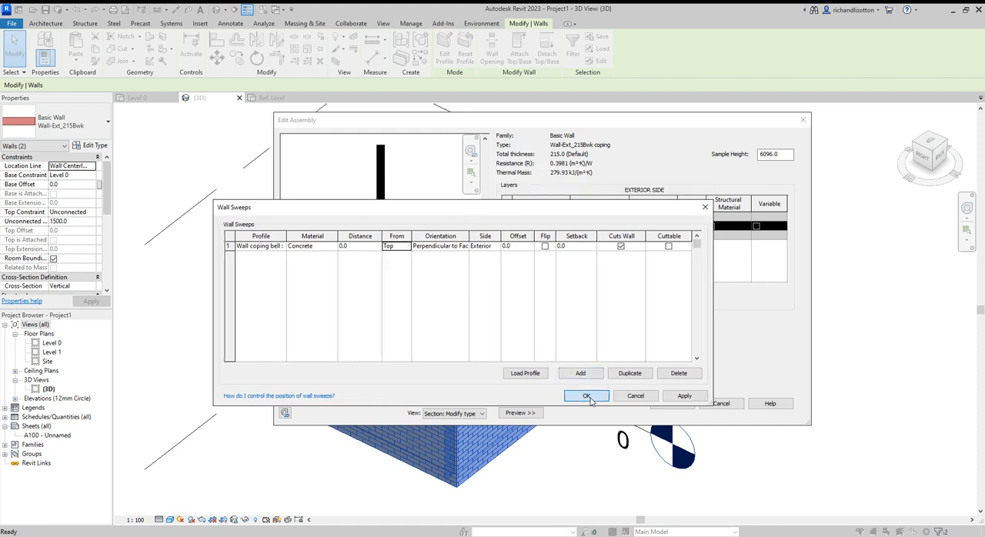
- Commit the coping sweep, check the bell atop the wall in preview, and reopen Sweeps
click(585, 396)
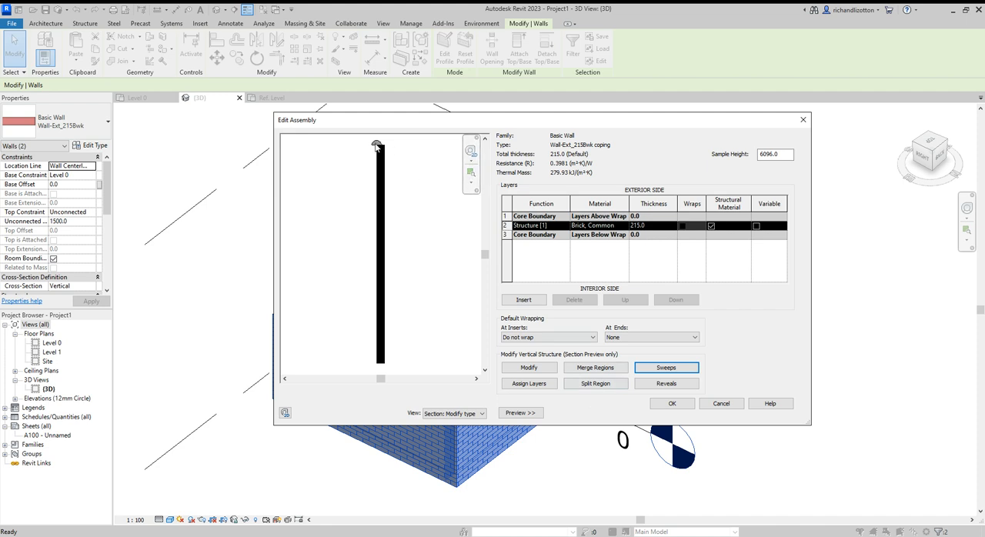
mouse_move(379, 148)
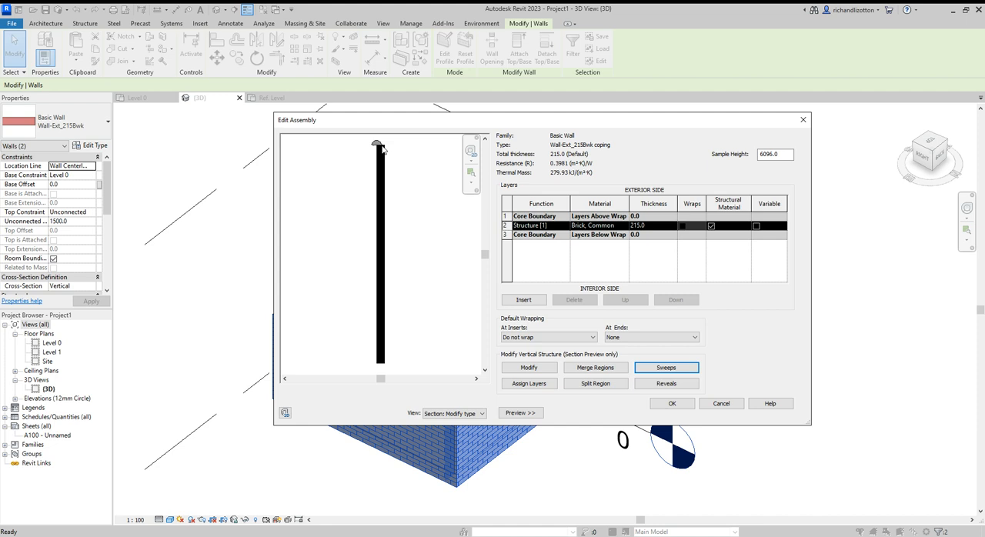
mouse_move(386, 198)
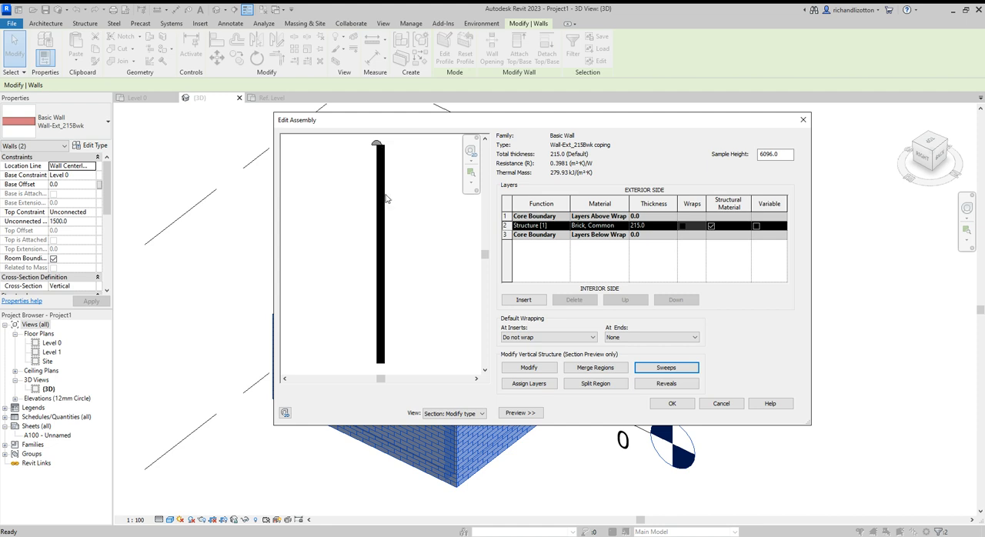
mouse_move(644, 308)
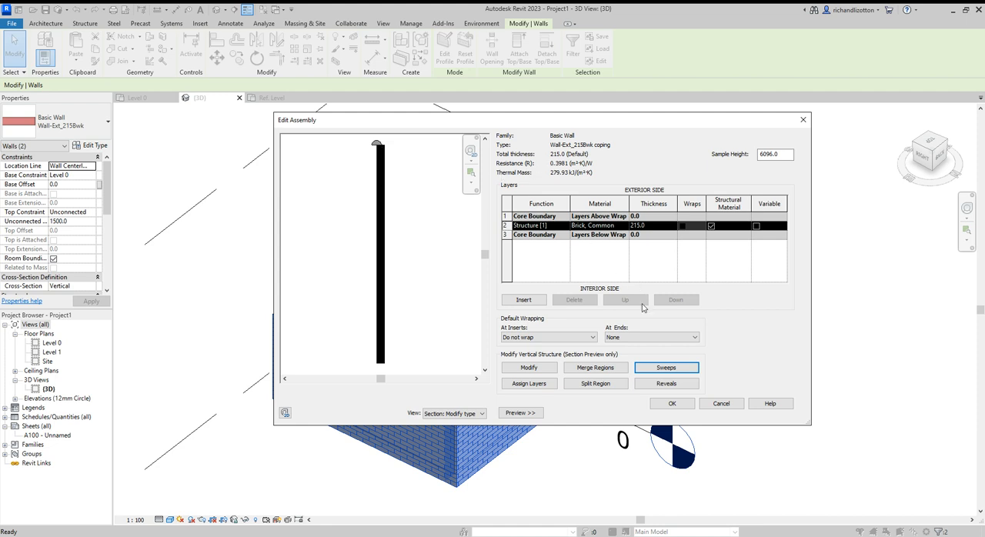
click(665, 366)
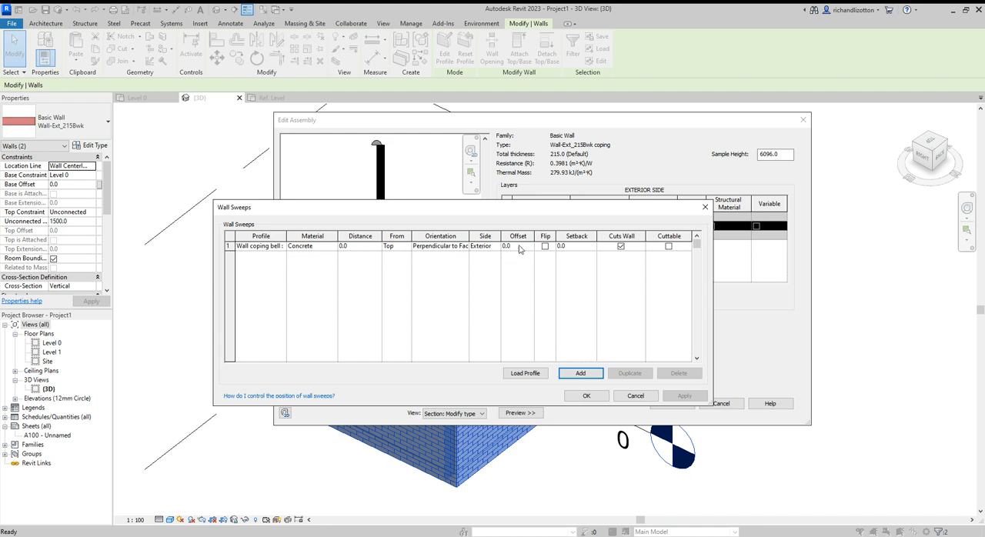
- Set the coping sweep Offset to -107 to centre it and accept the wall structure
click(505, 246)
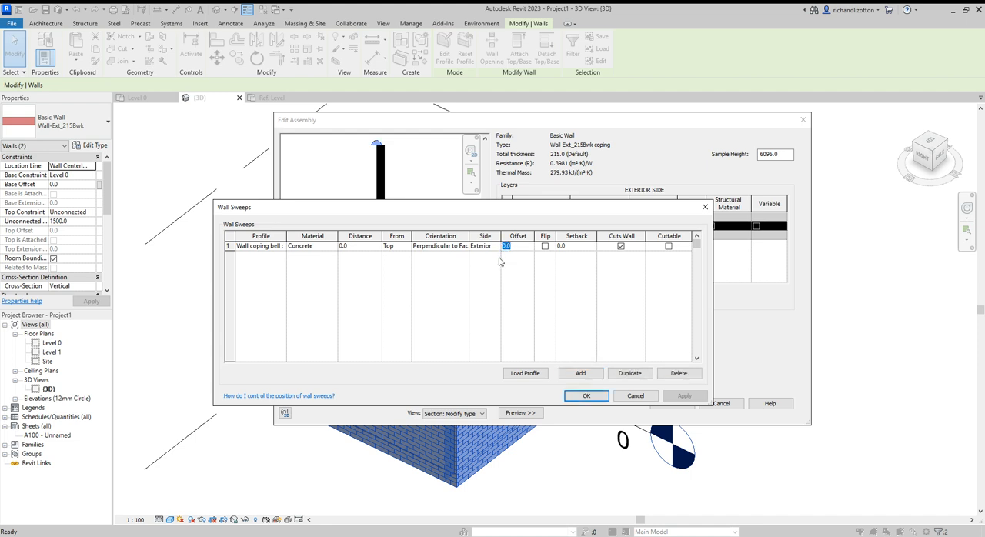
text(-107)
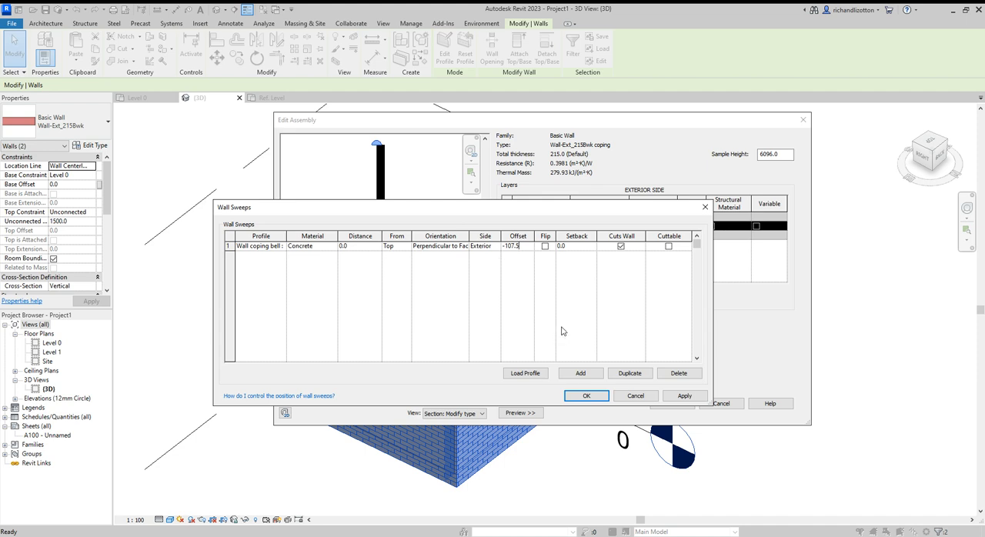
click(587, 396)
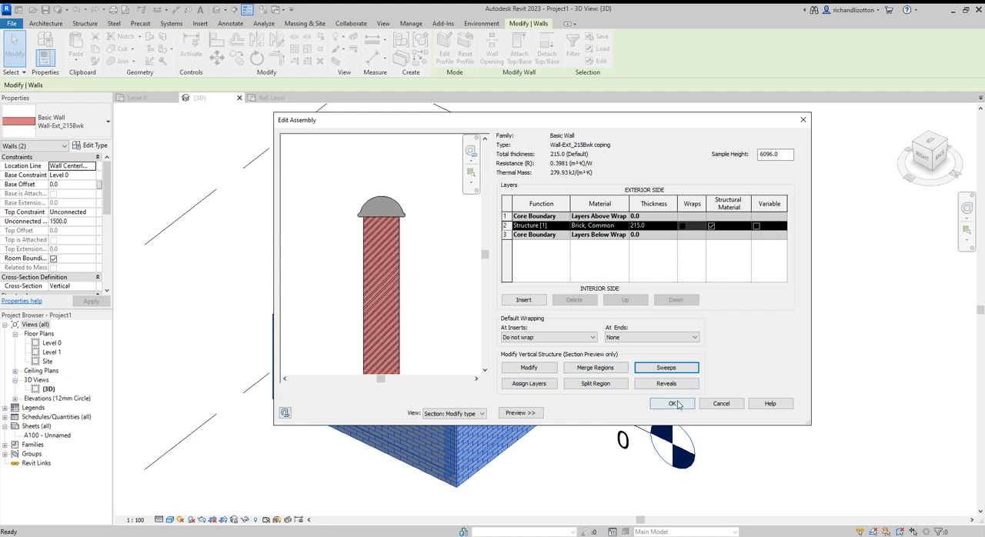
click(672, 404)
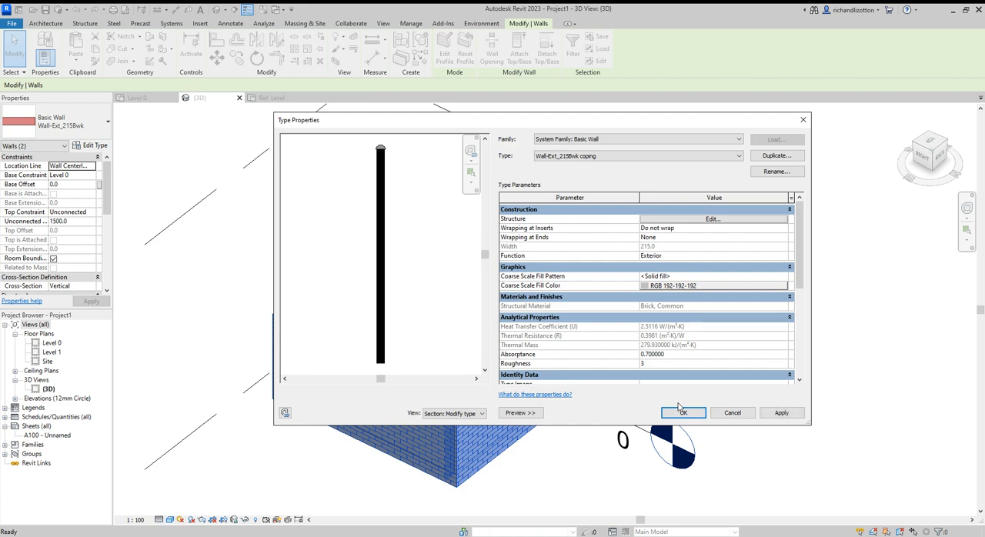
- Apply the coping wall type so the 3D brick walls show the concrete bell coping
click(682, 412)
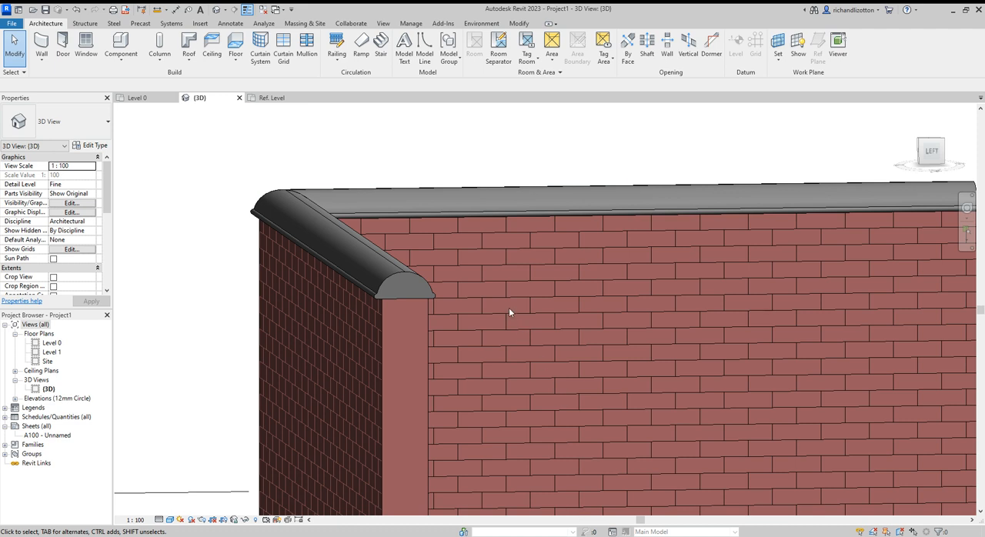
mouse_move(503, 289)
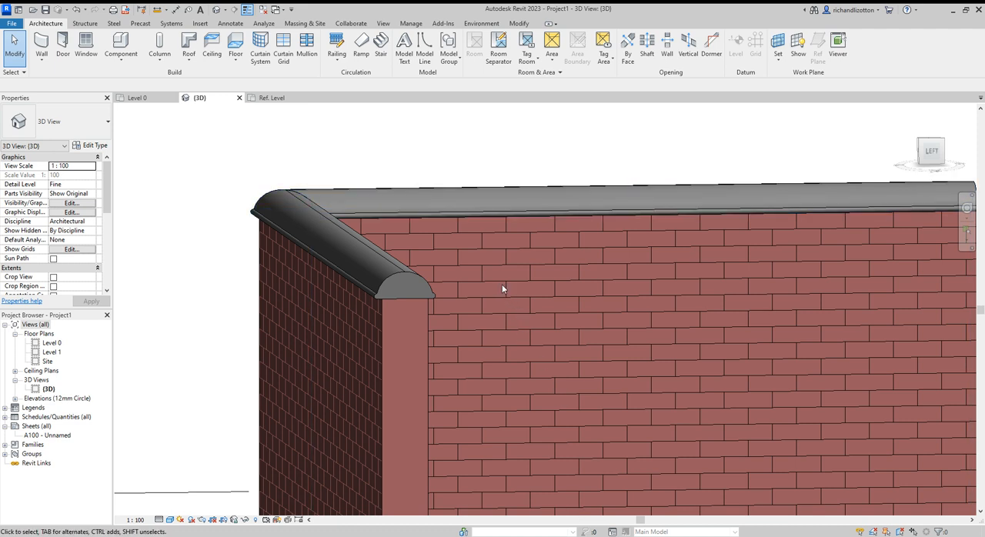